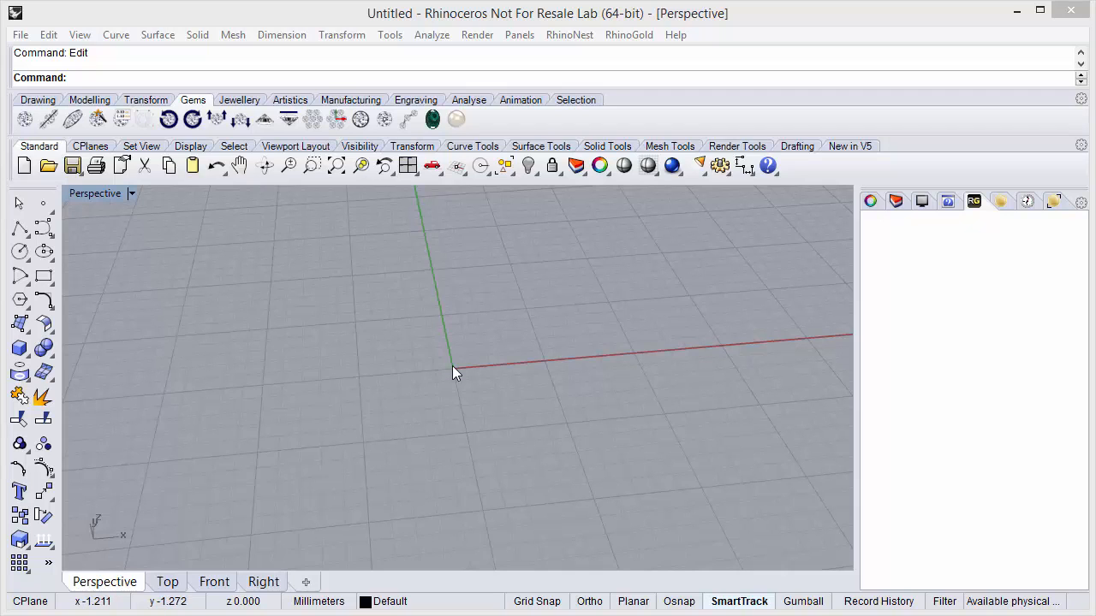
{"action": "mouse_move", "coordinate": [469, 381]}
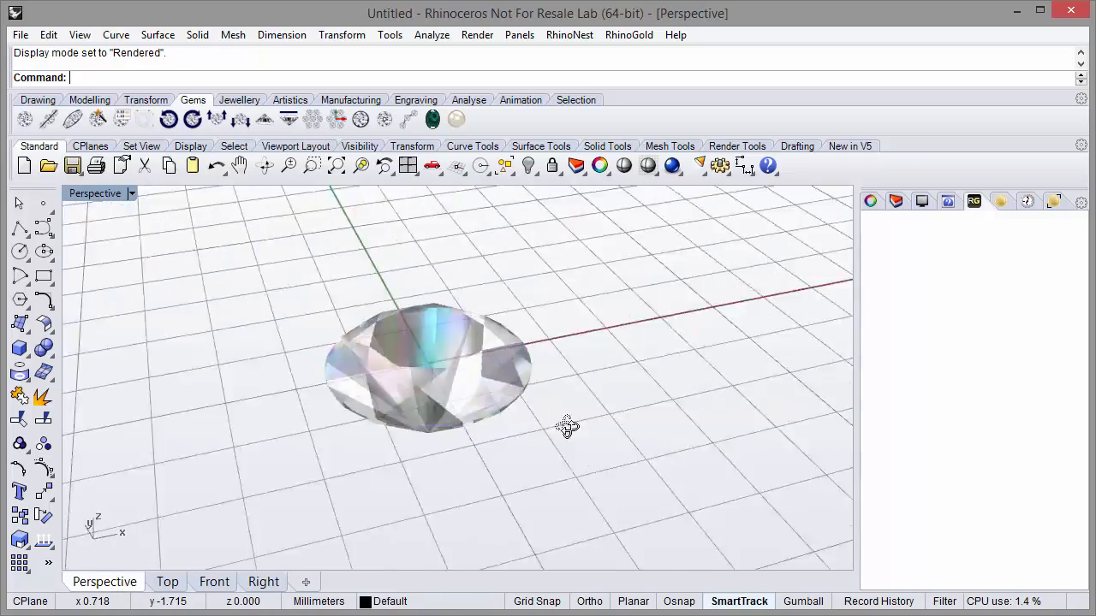
Step: Orbit the Perspective view around the rendered diamond to see it from another angle
{"action": "left_click_drag", "start_coordinate": [567, 426], "coordinate": [444, 428]}
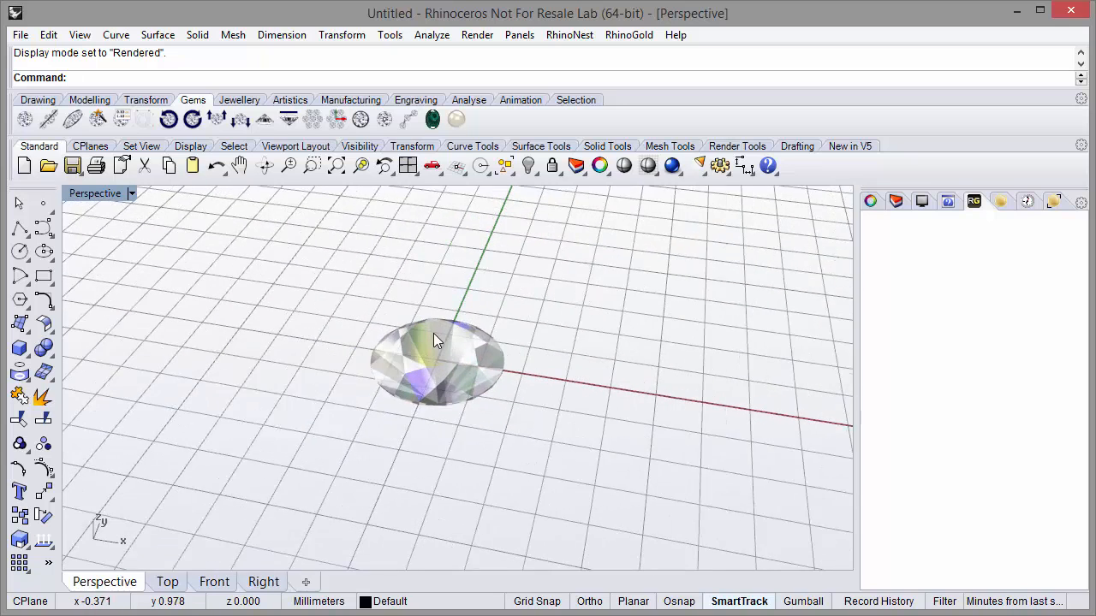
Step: Expand the RhinoGold object tree through Gems and Diamond and select the Diamond 3.1 mm gem
{"action": "left_click", "coordinate": [1026, 201]}
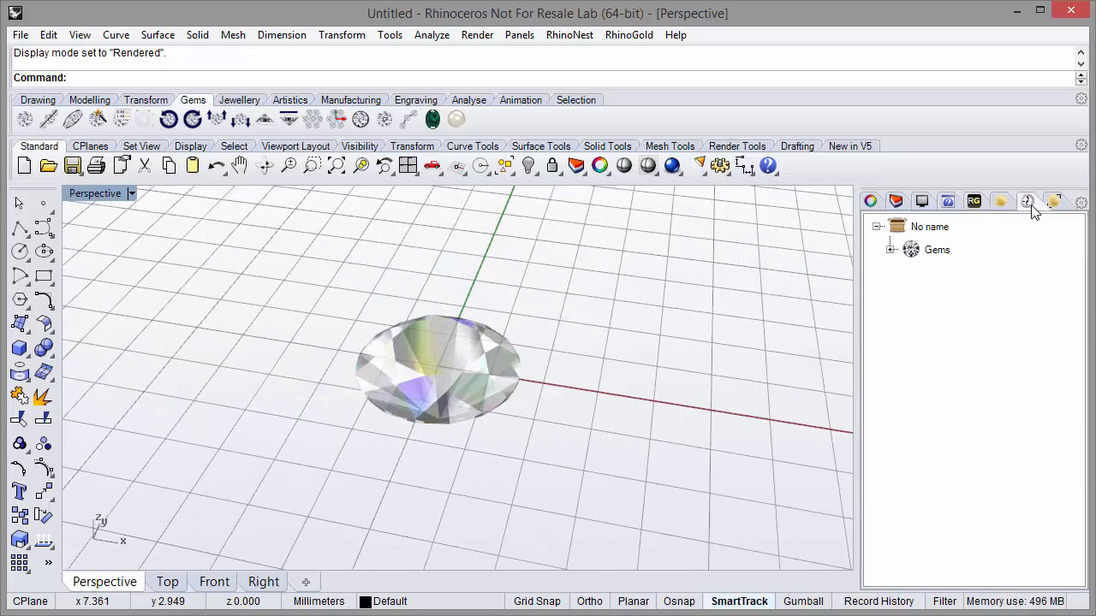
{"action": "left_click", "coordinate": [905, 249]}
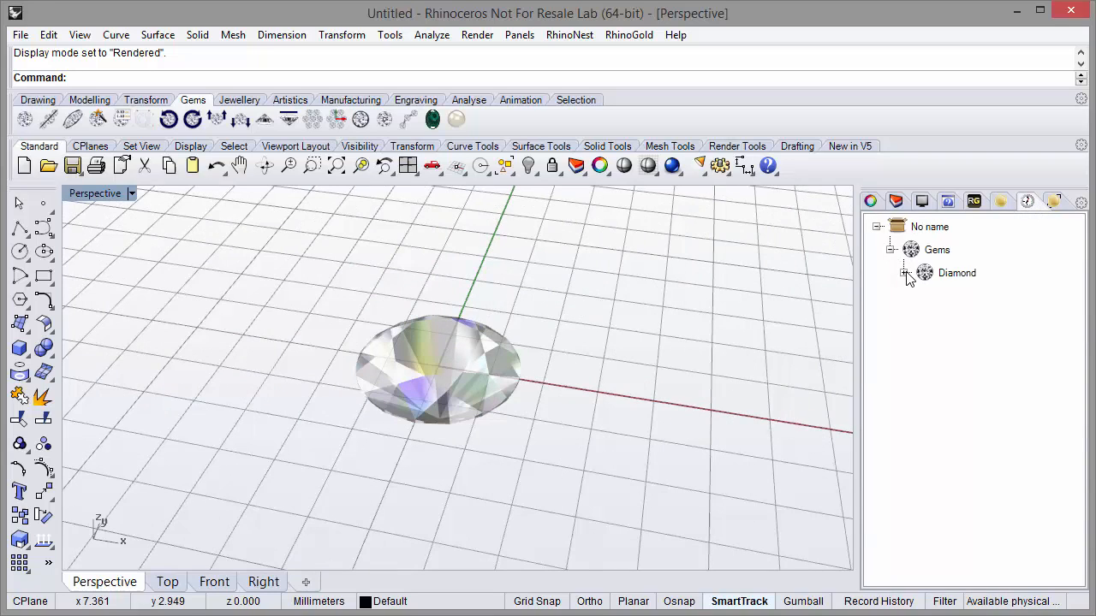
{"action": "left_click", "coordinate": [905, 273]}
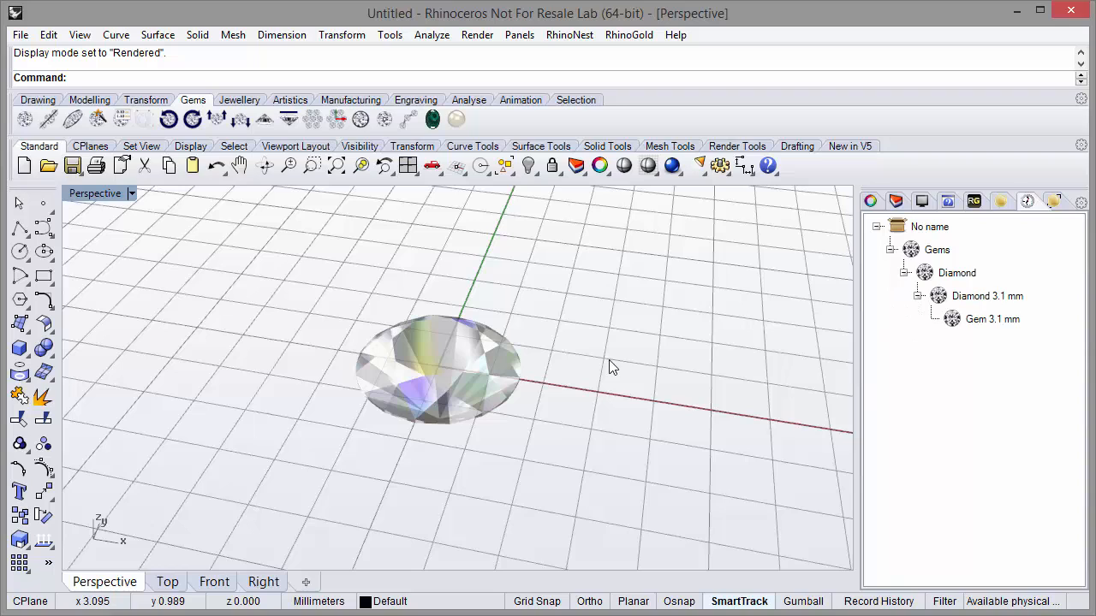
{"action": "left_click", "coordinate": [918, 295]}
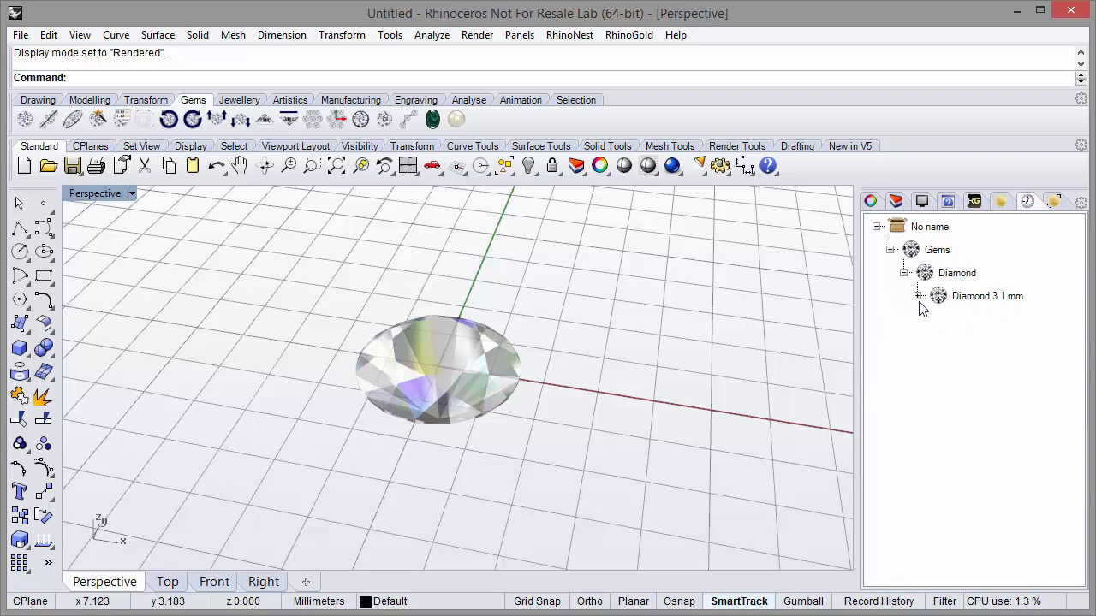
{"action": "left_click", "coordinate": [986, 295]}
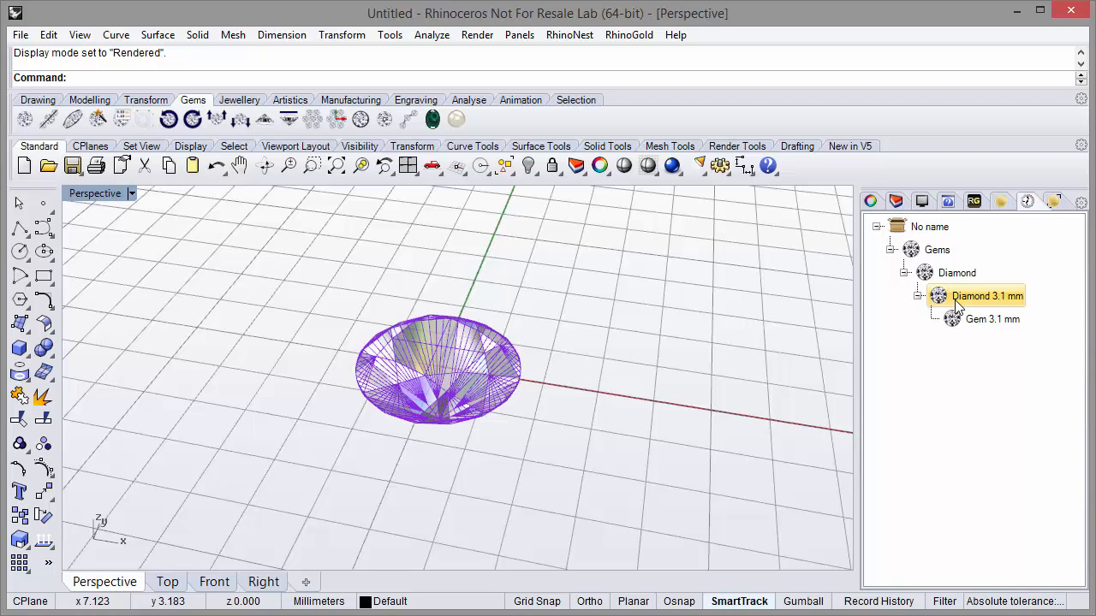
Step: Edit the 3.1 mm diamond in Gem Studio into a Cushion cut 1.60 mm wide and confirm
{"action": "double_click", "coordinate": [986, 296]}
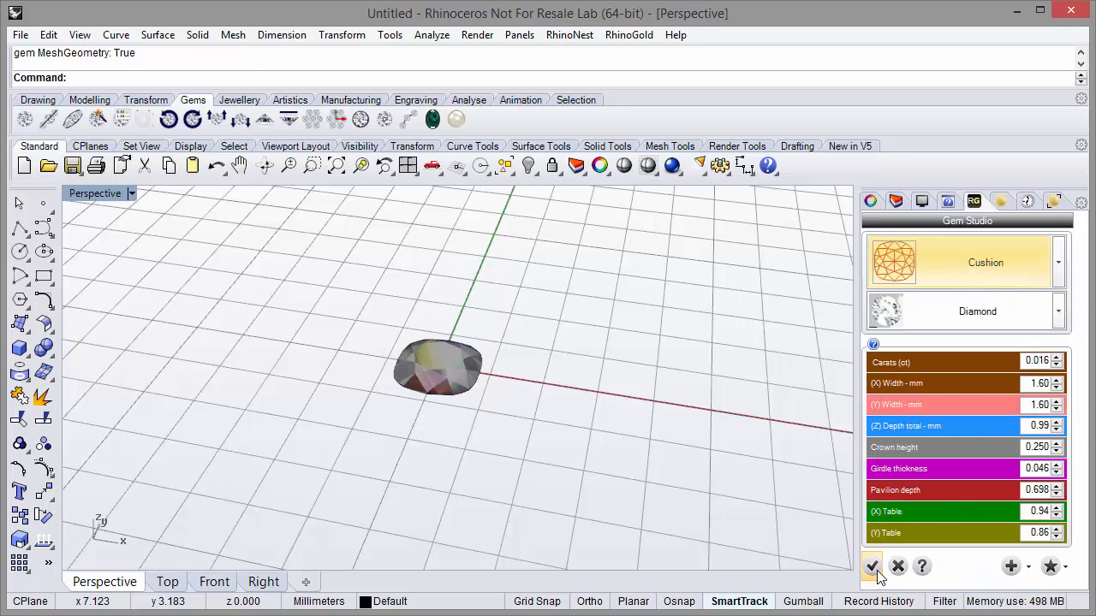
{"action": "left_click", "coordinate": [871, 566]}
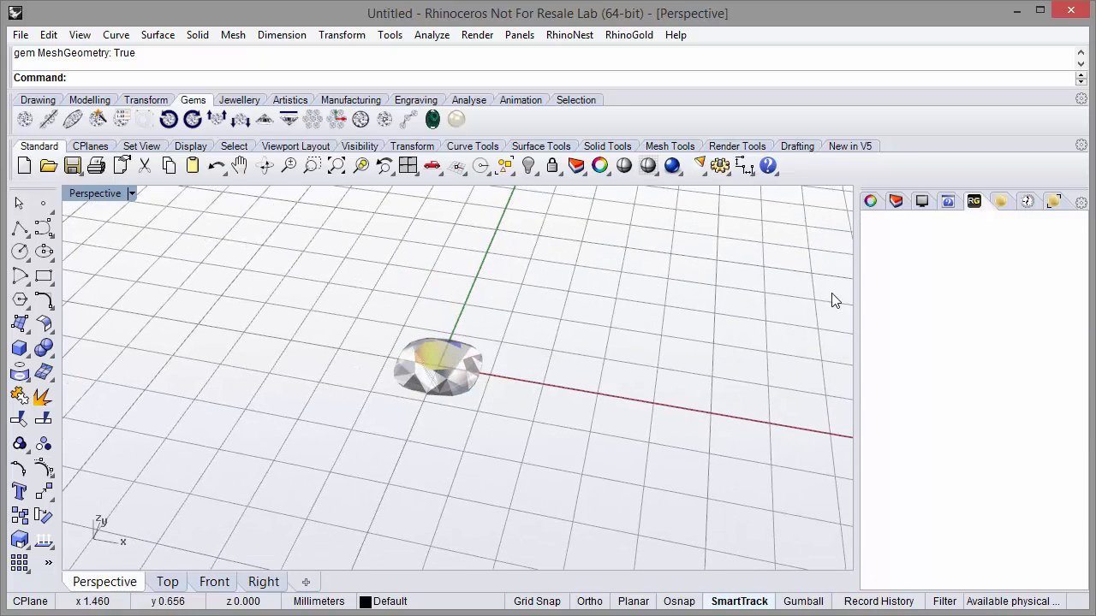